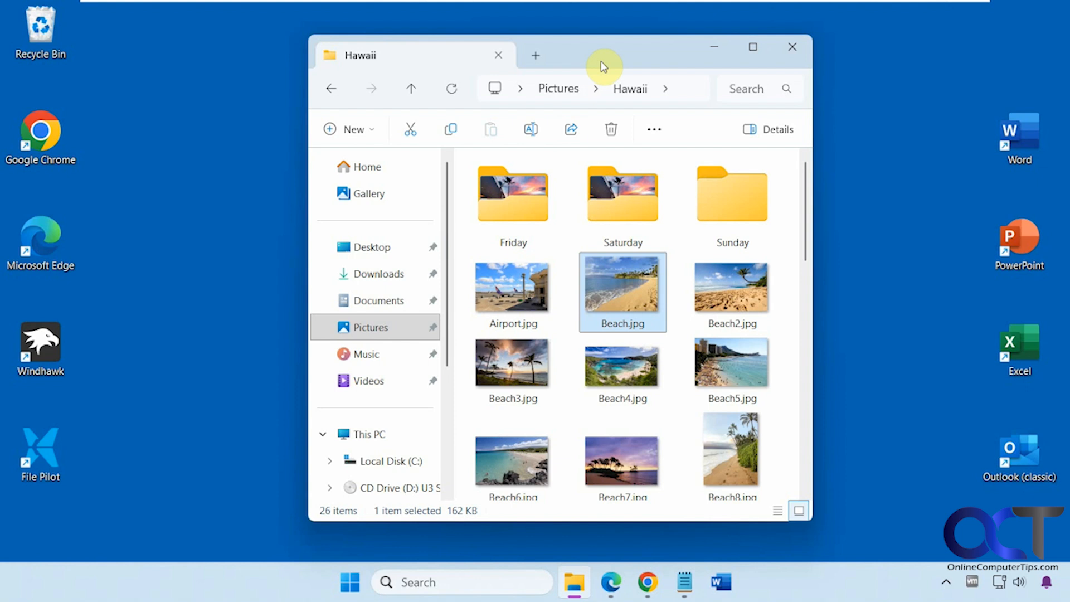
{"action": "mouse_move", "coordinate": [671, 172]}
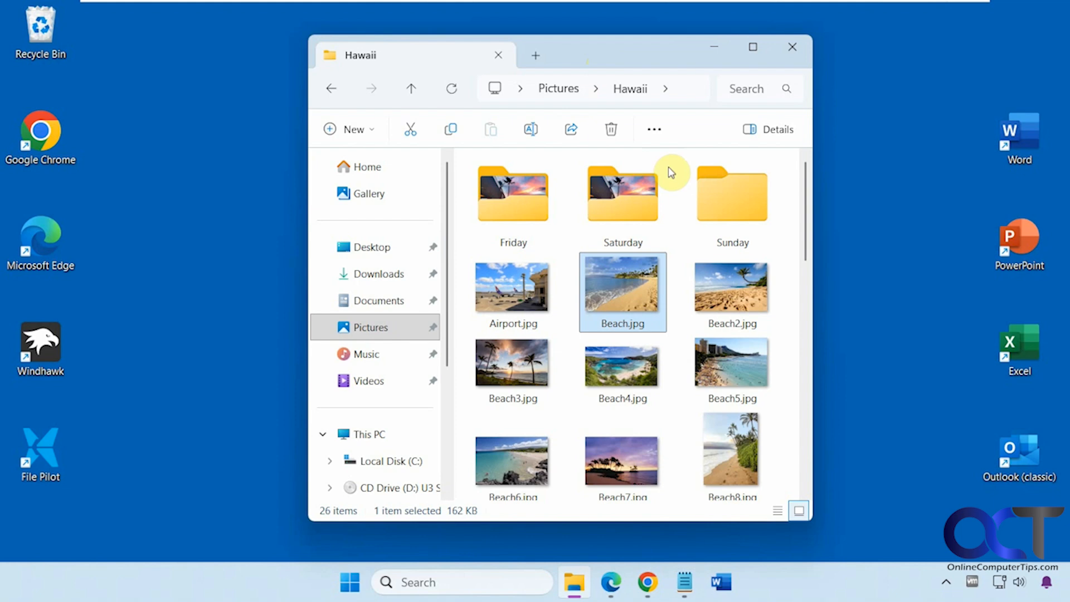
{"action": "mouse_move", "coordinate": [622, 301]}
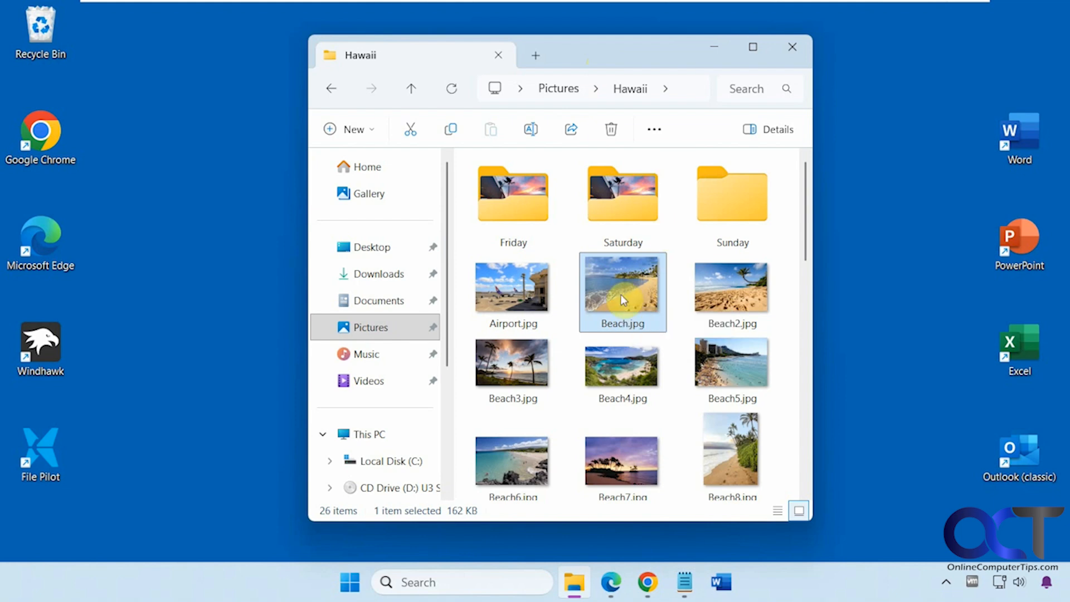
Open Beach.jpg from the Hawaii folder in Fly Photos via Show more options
{"action": "right_click", "coordinate": [623, 298]}
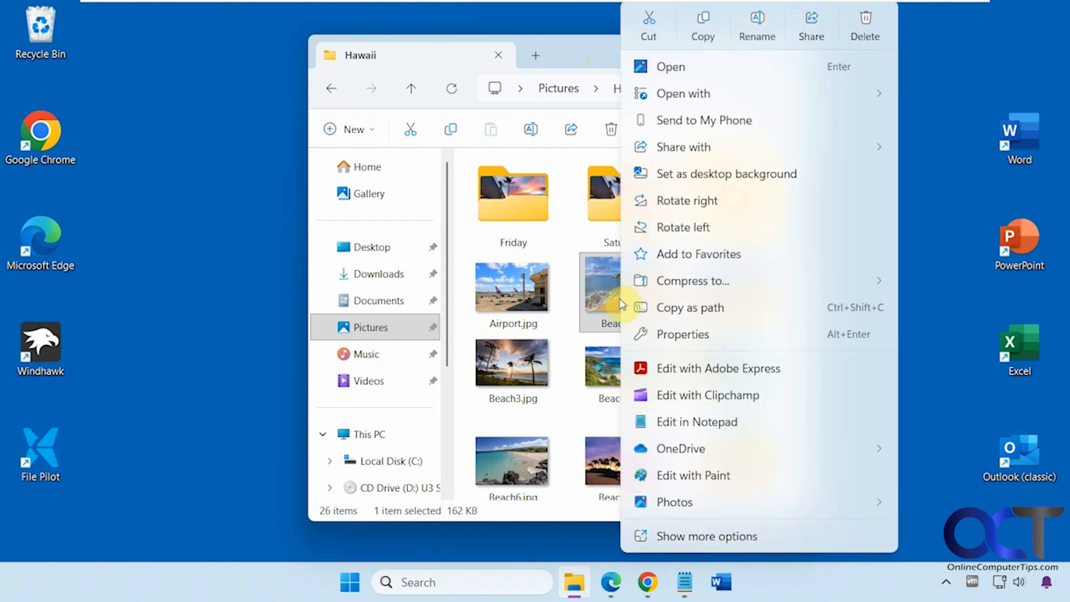
{"action": "left_click", "coordinate": [707, 536]}
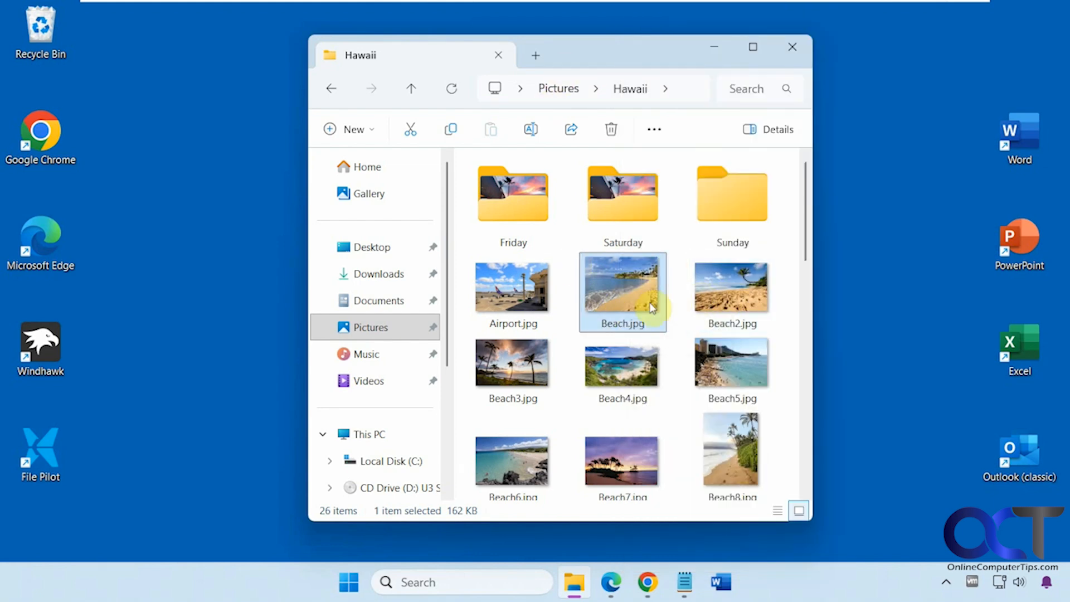
{"action": "right_click", "coordinate": [623, 292]}
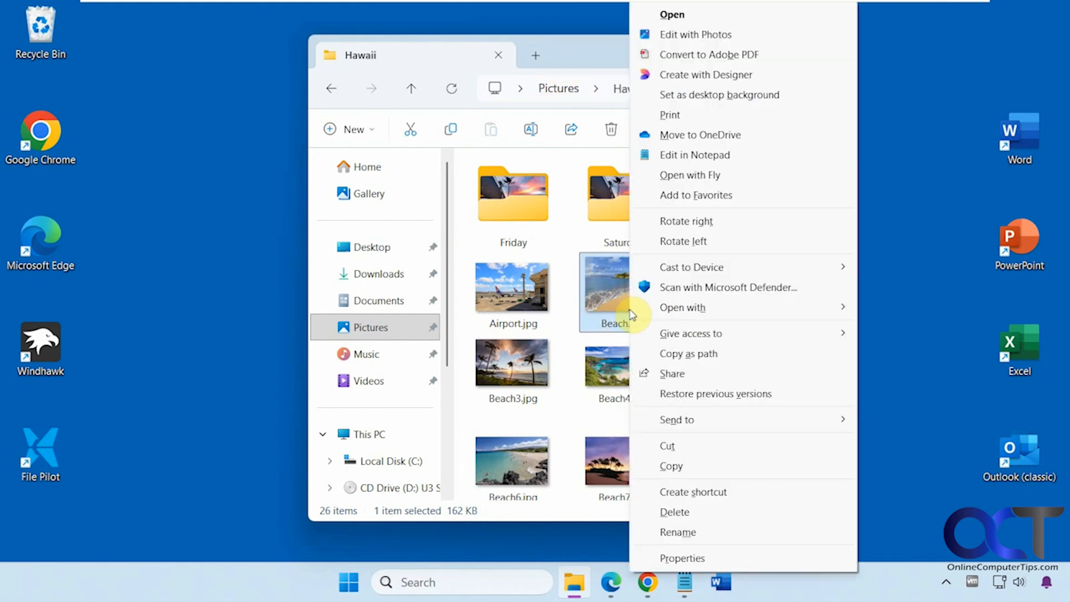
{"action": "left_click", "coordinate": [671, 14]}
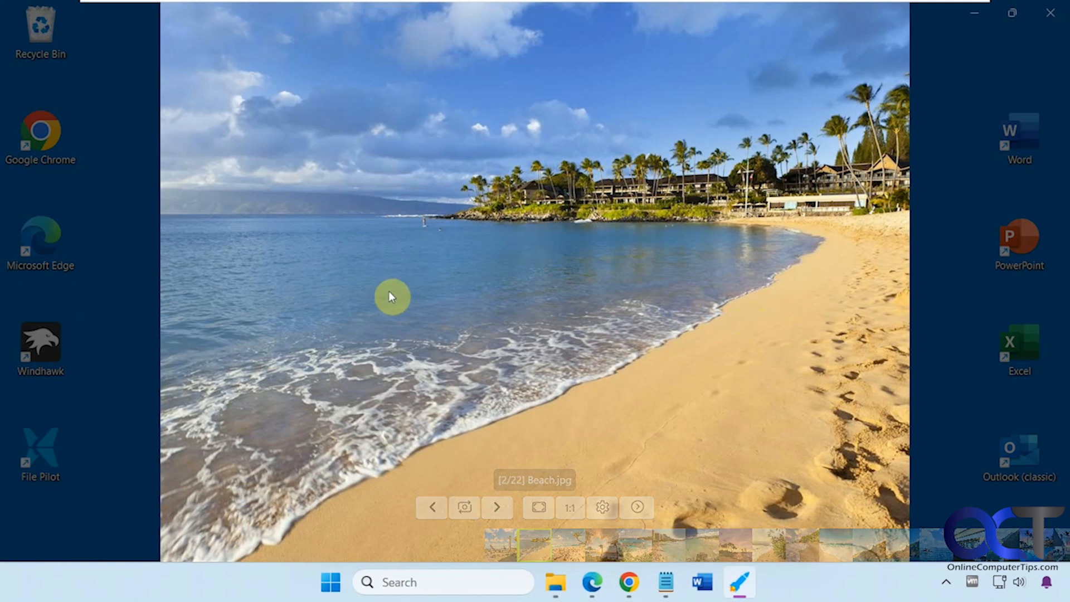
{"action": "mouse_move", "coordinate": [1015, 185]}
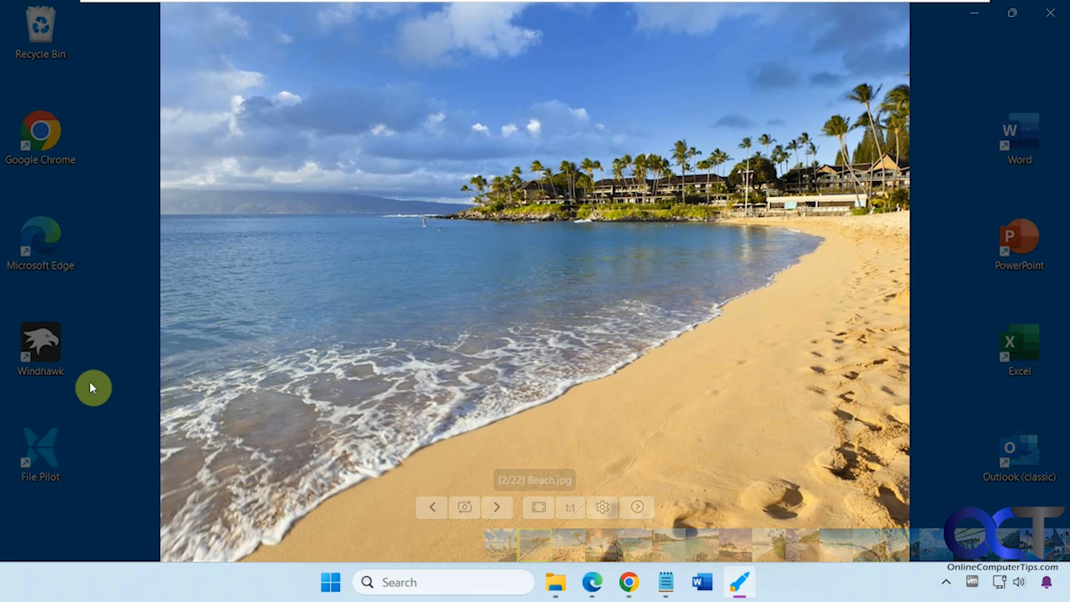
{"action": "mouse_move", "coordinate": [361, 304]}
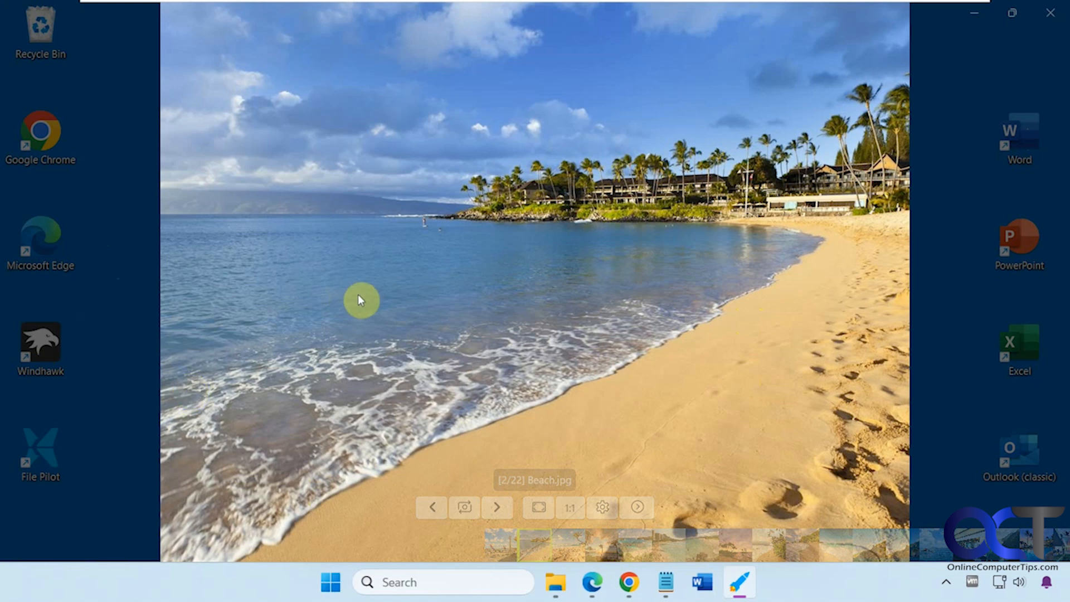
{"action": "mouse_move", "coordinate": [700, 272]}
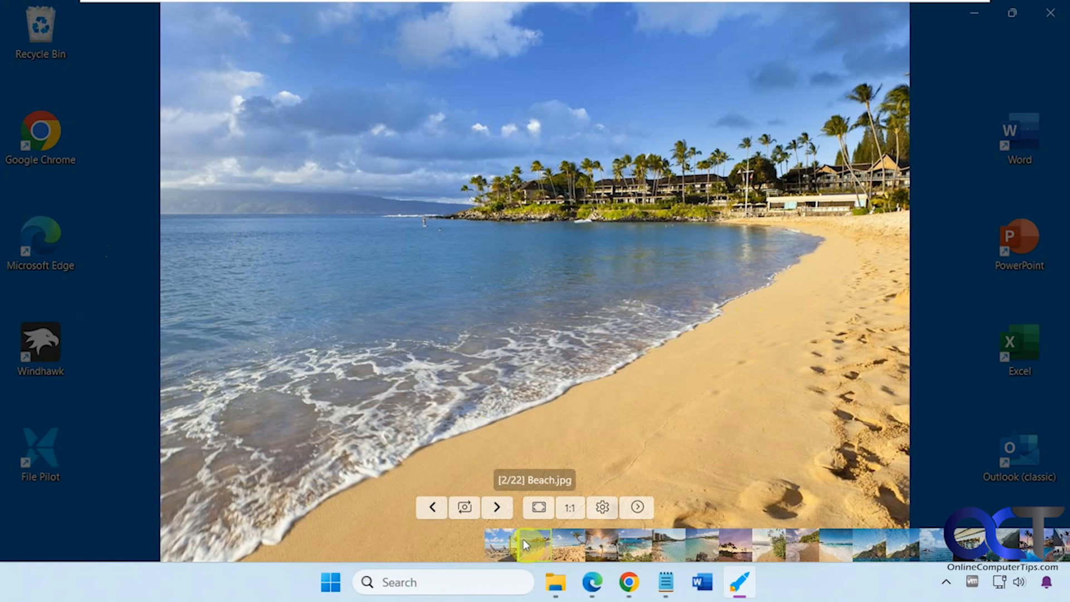
Jump to Beach4.jpg, image 5 of 22, from the filmstrip
{"action": "left_click", "coordinate": [497, 507]}
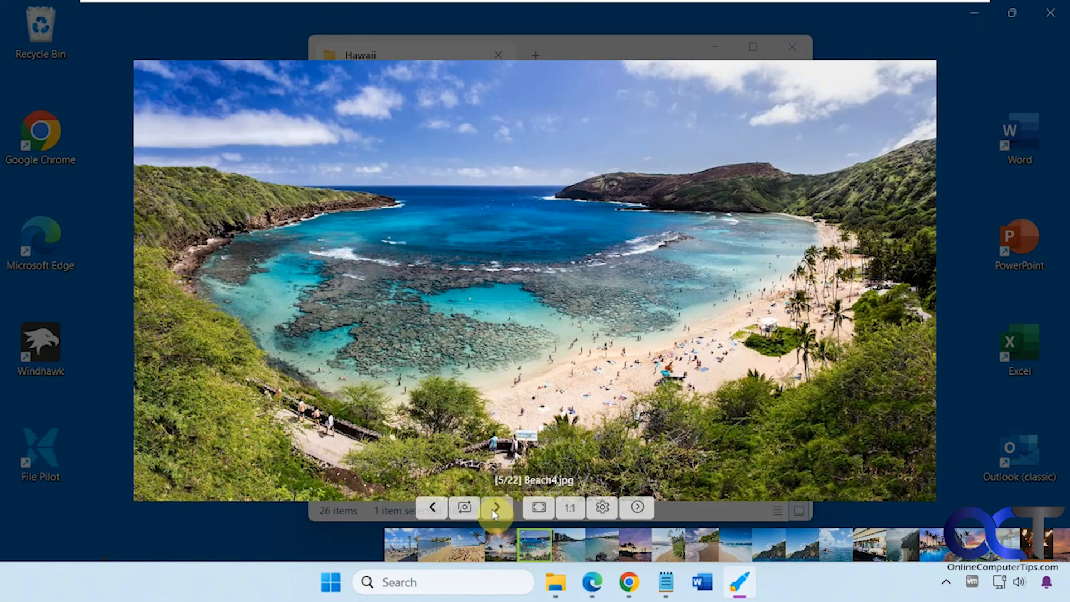
Fit the photo to the display area, then bring up the viewer's Settings window
{"action": "left_click", "coordinate": [464, 508]}
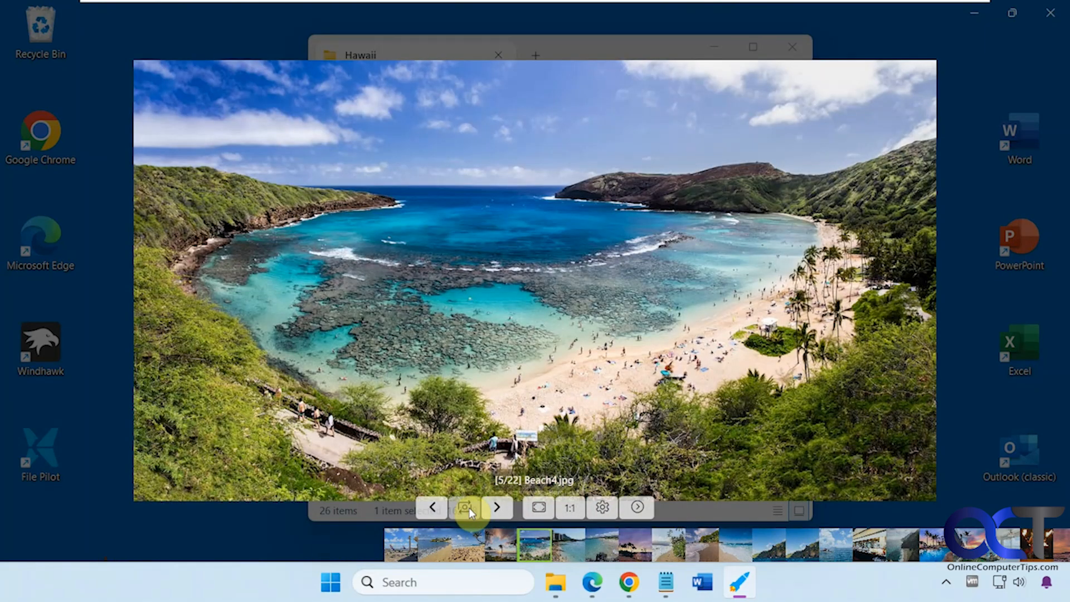
{"action": "mouse_move", "coordinate": [539, 512]}
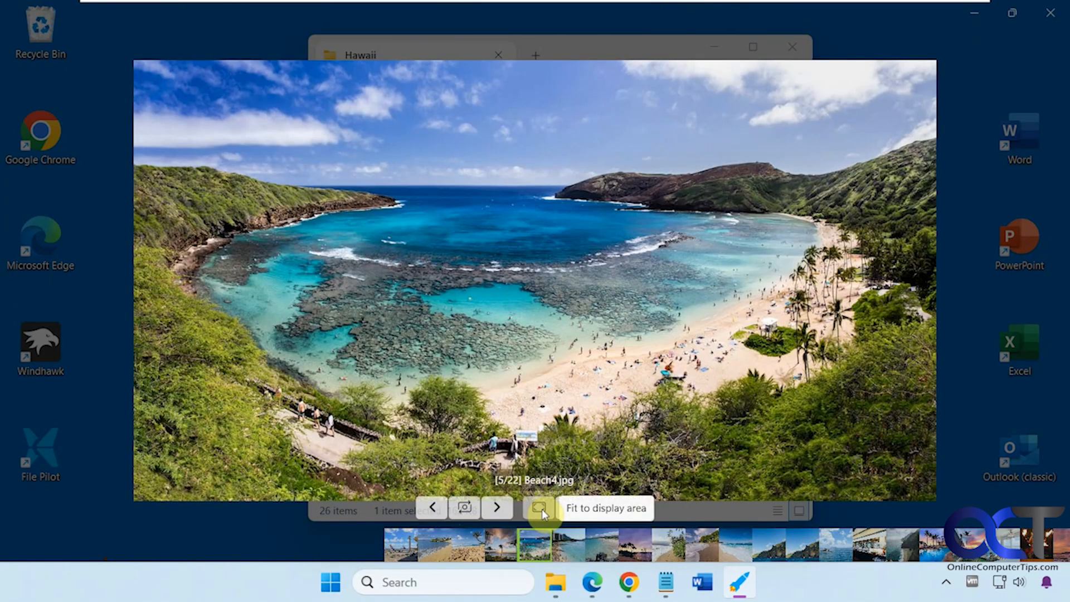
{"action": "left_click", "coordinate": [540, 508]}
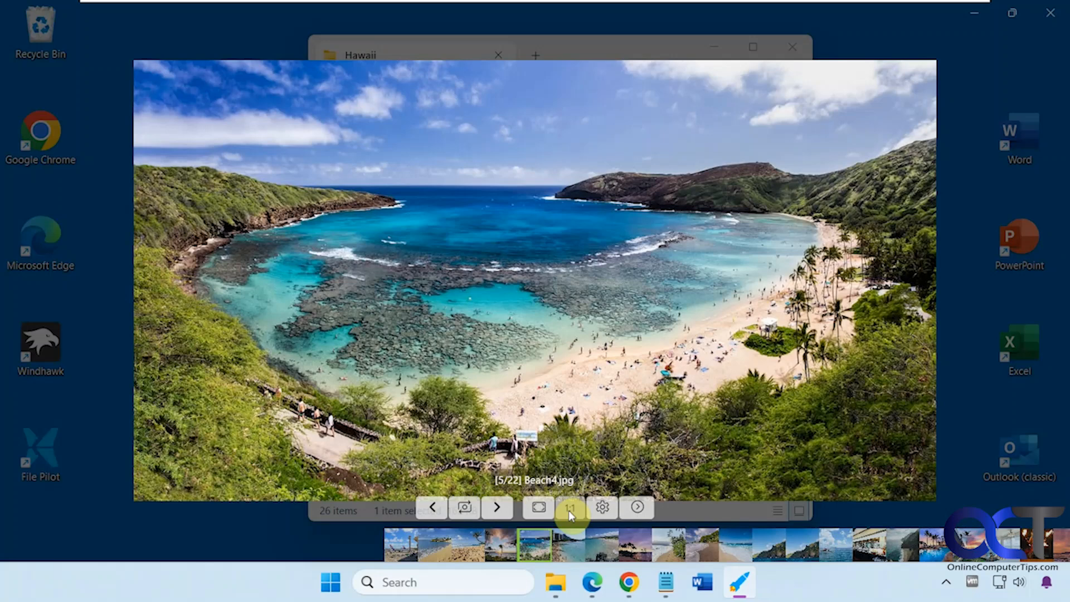
{"action": "left_click", "coordinate": [606, 508]}
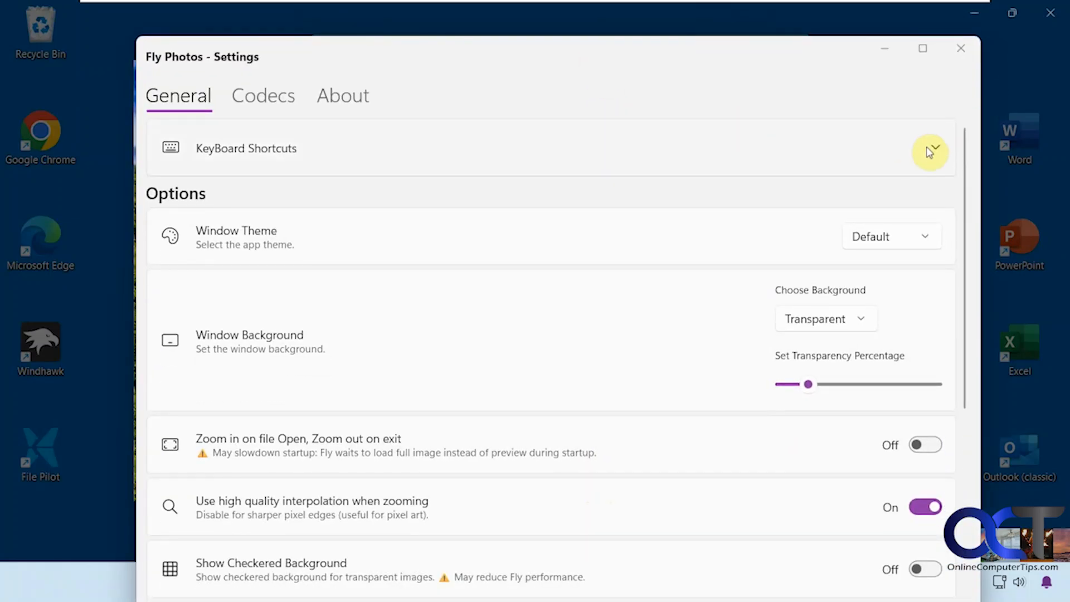
Reveal the keyboard shortcuts, try the Frozen background, restore Transparent and set transparency to 40 percent
{"action": "left_click", "coordinate": [935, 150]}
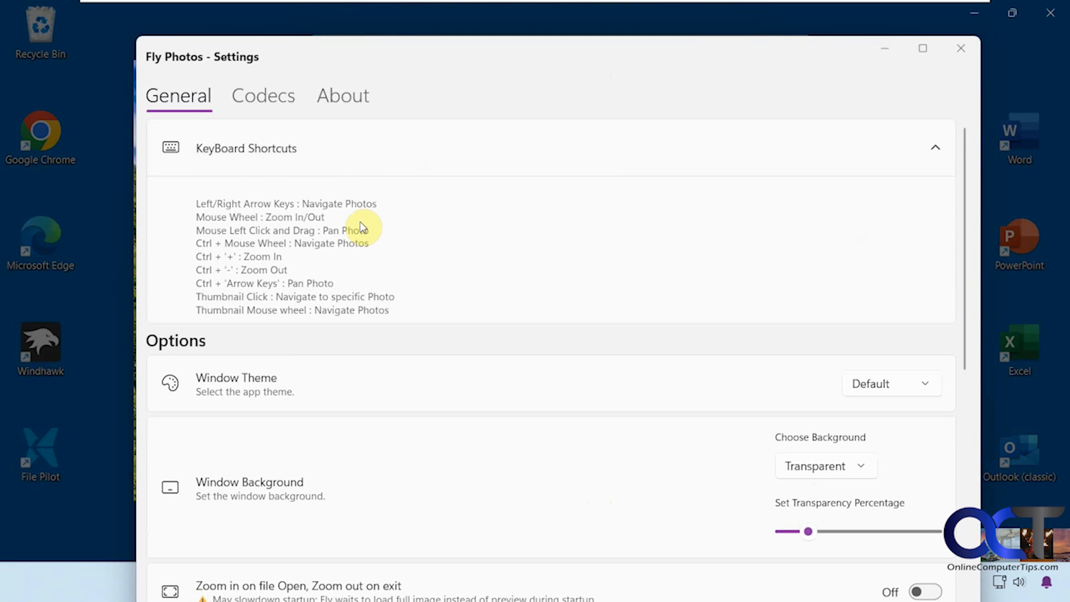
{"action": "mouse_move", "coordinate": [810, 375]}
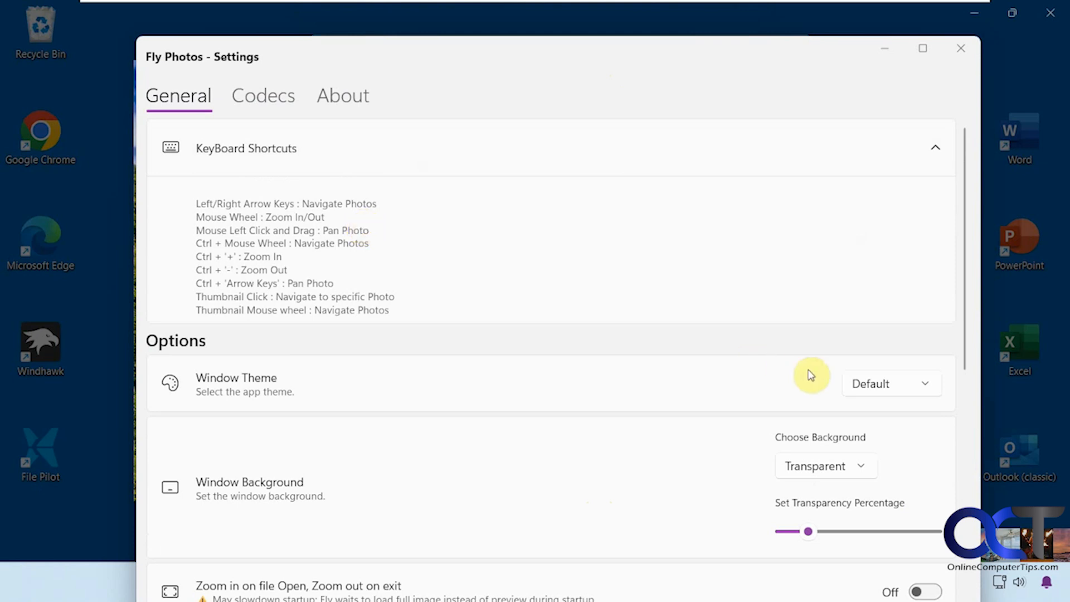
{"action": "mouse_move", "coordinate": [758, 379]}
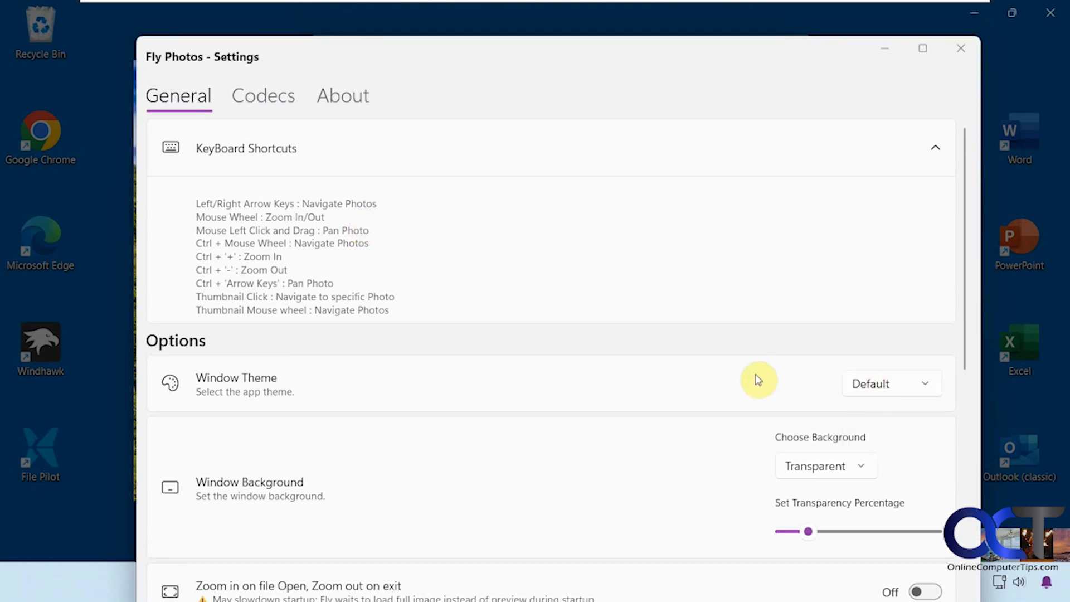
{"action": "scroll", "scroll_direction": "down", "scroll_amount": 3}
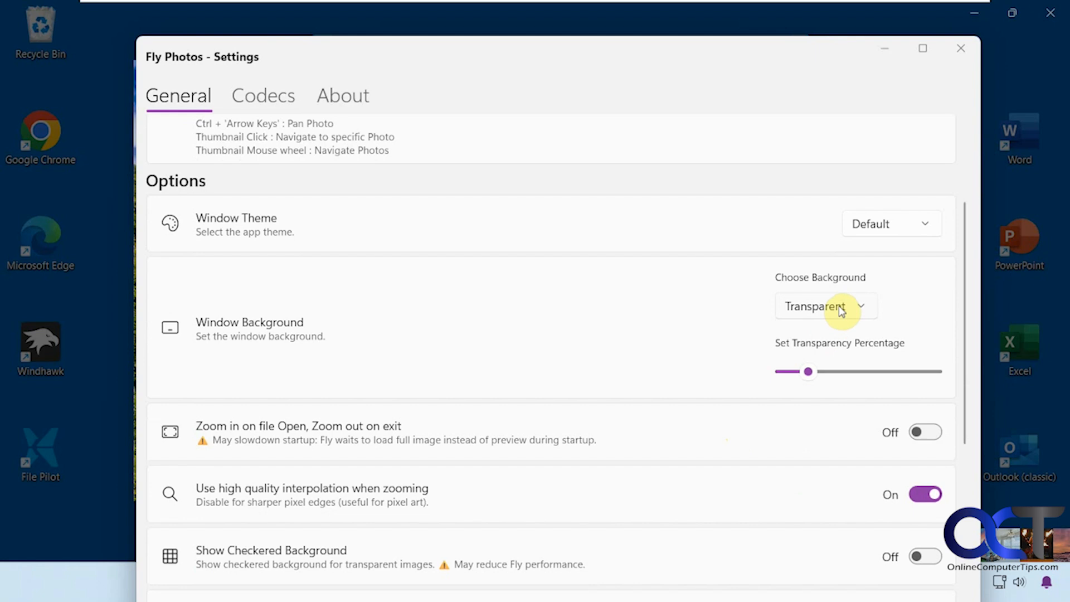
{"action": "left_click", "coordinate": [827, 305]}
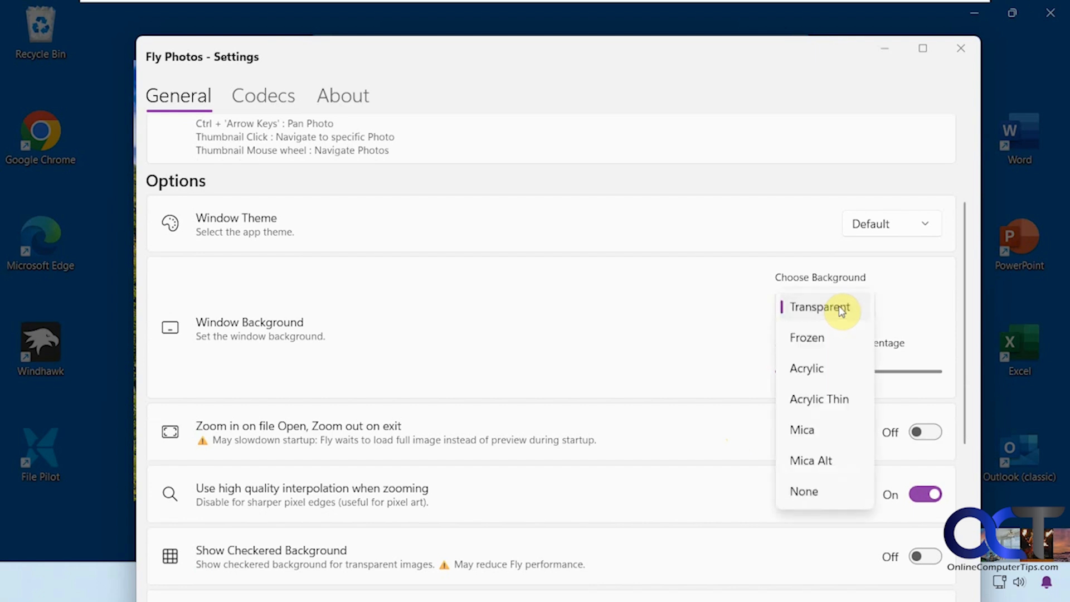
{"action": "left_click", "coordinate": [807, 337]}
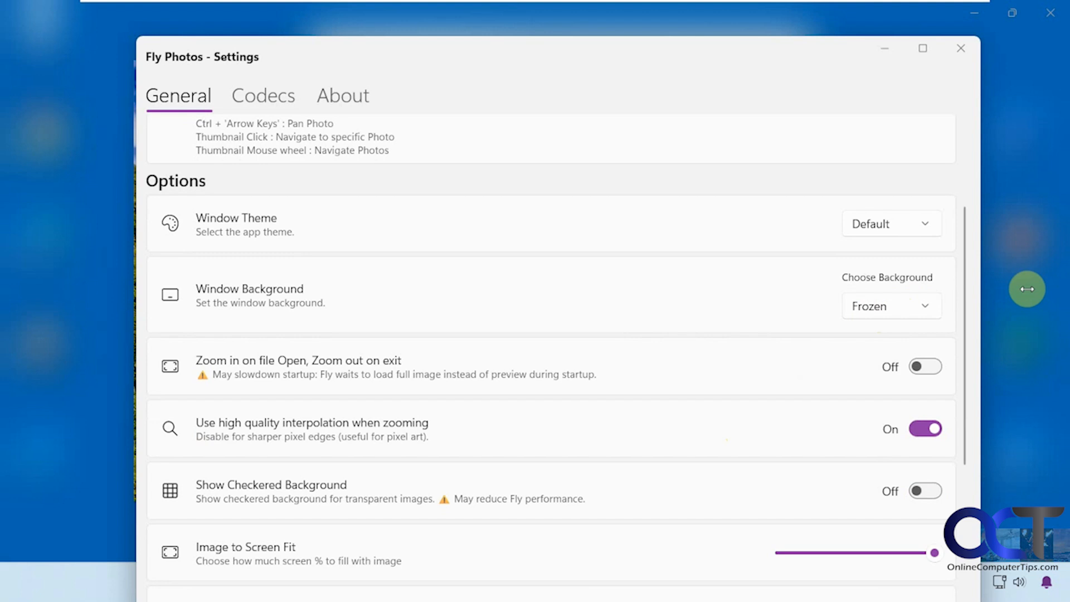
{"action": "left_click", "coordinate": [892, 305]}
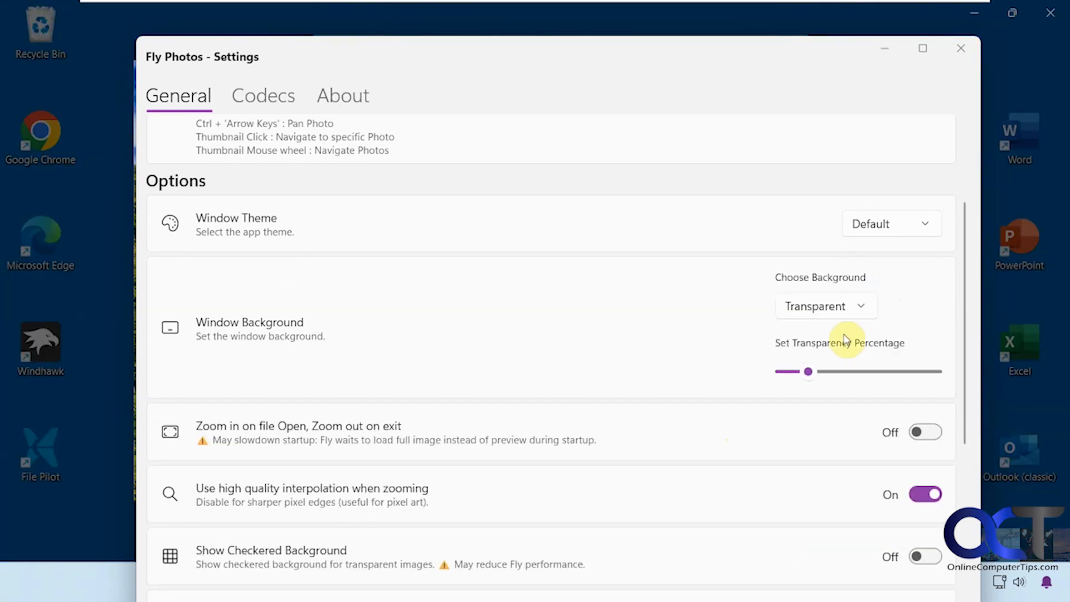
{"action": "left_click_drag", "start_coordinate": [809, 371], "coordinate": [807, 371]}
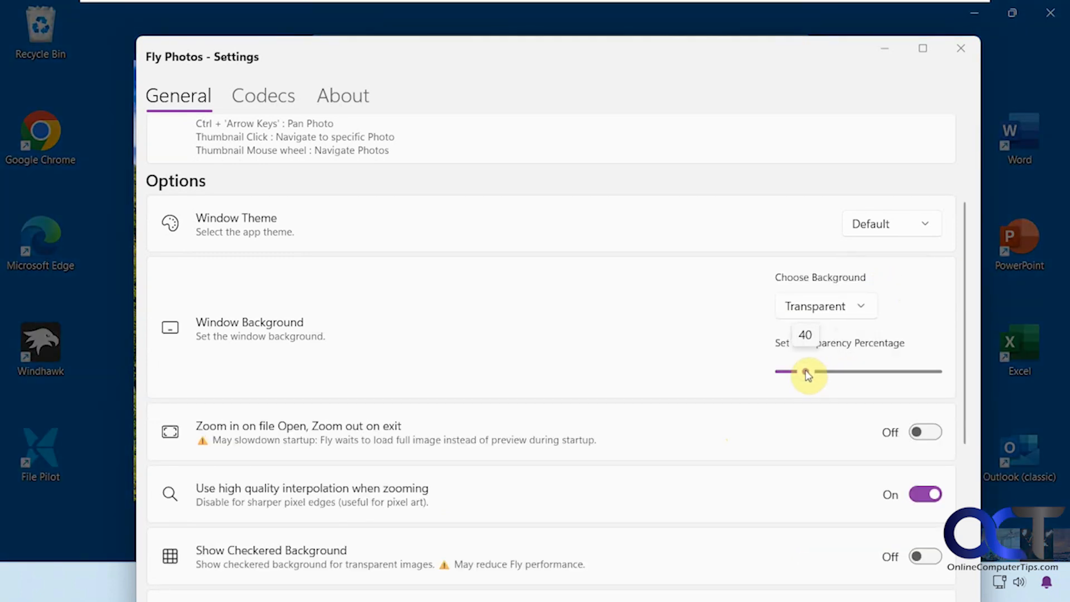
Review the remaining fade, caching and log options on the General tab and close Settings
{"action": "scroll", "scroll_direction": "down", "scroll_amount": 3}
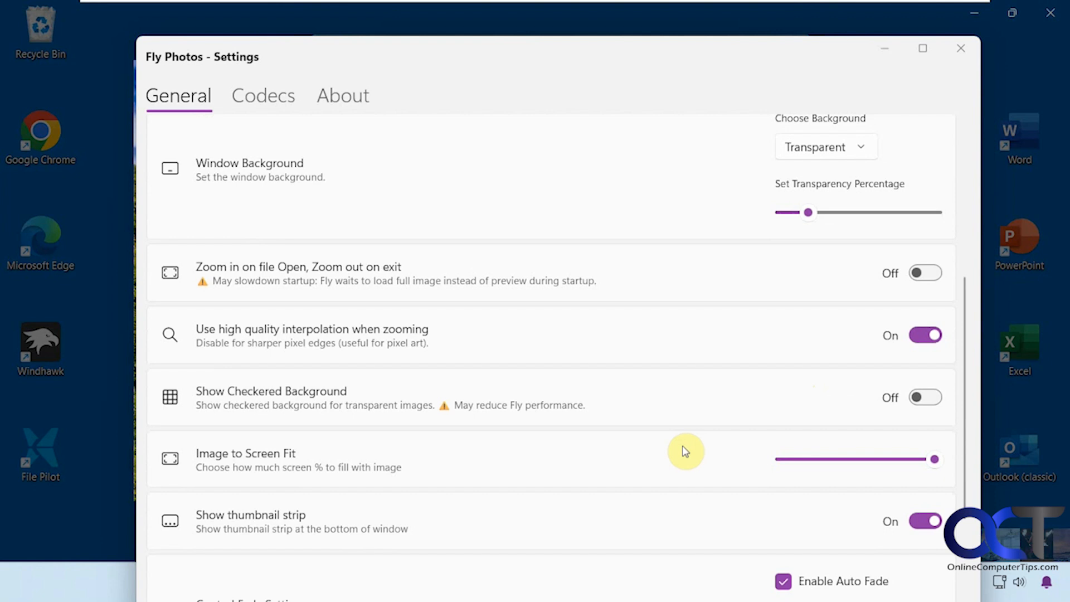
{"action": "mouse_move", "coordinate": [669, 360]}
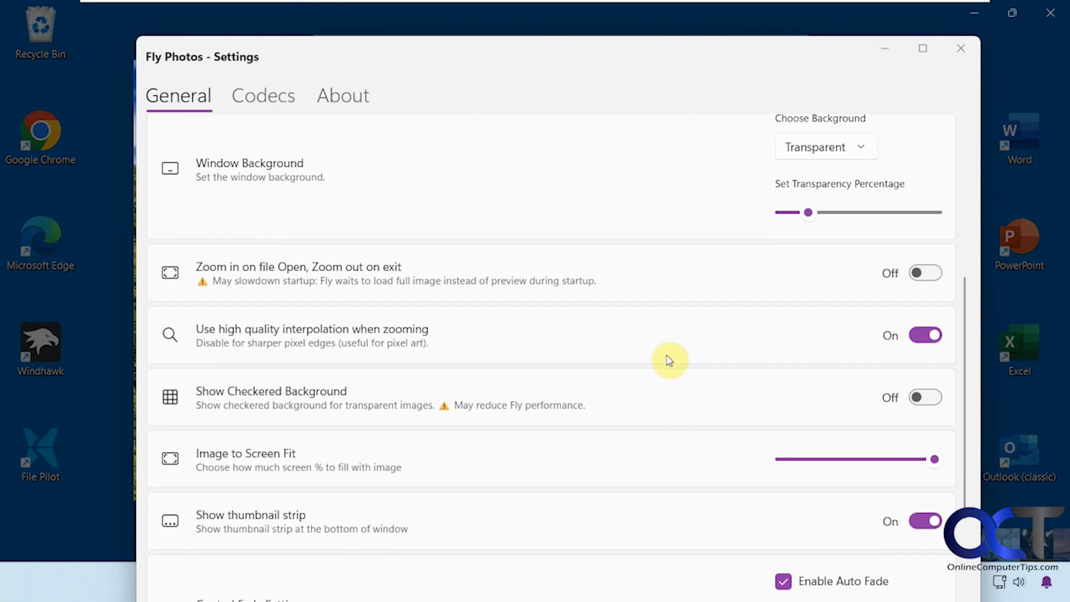
{"action": "mouse_move", "coordinate": [656, 461]}
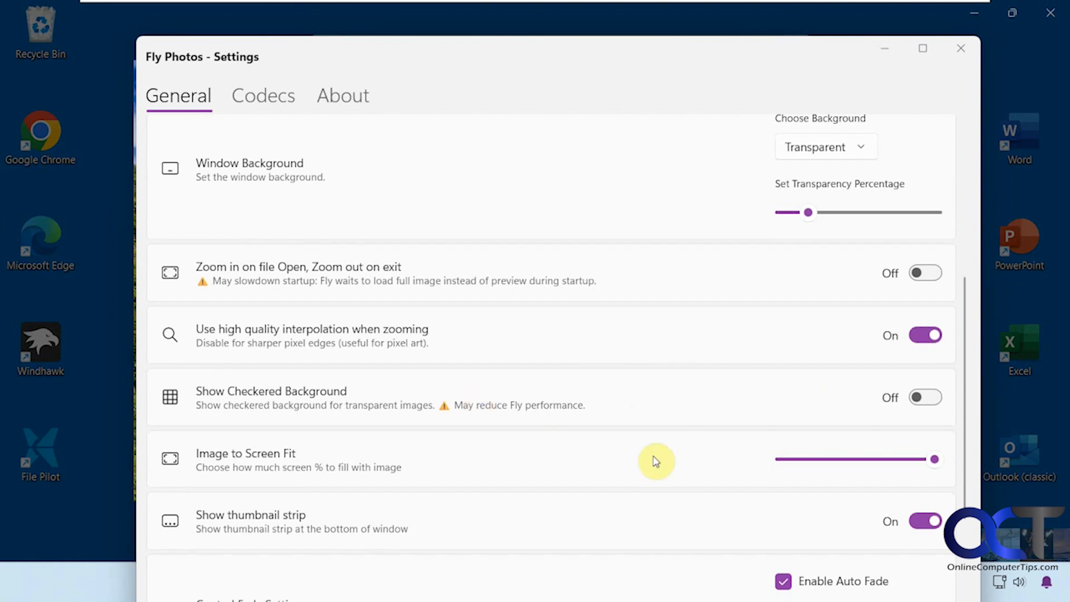
{"action": "scroll", "scroll_direction": "down", "scroll_amount": 3}
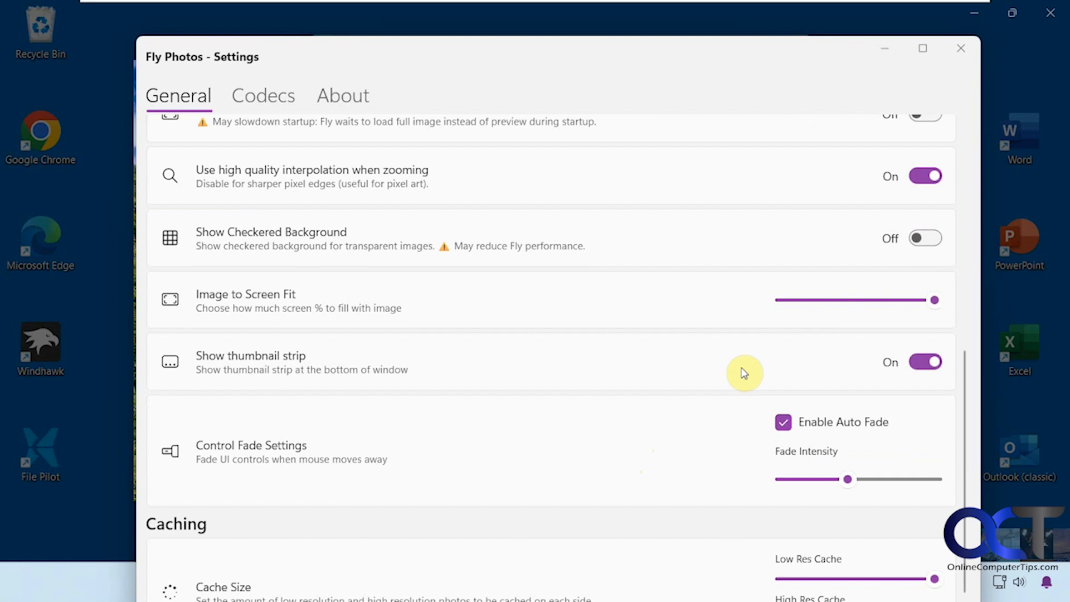
{"action": "scroll", "scroll_direction": "down", "scroll_amount": 3}
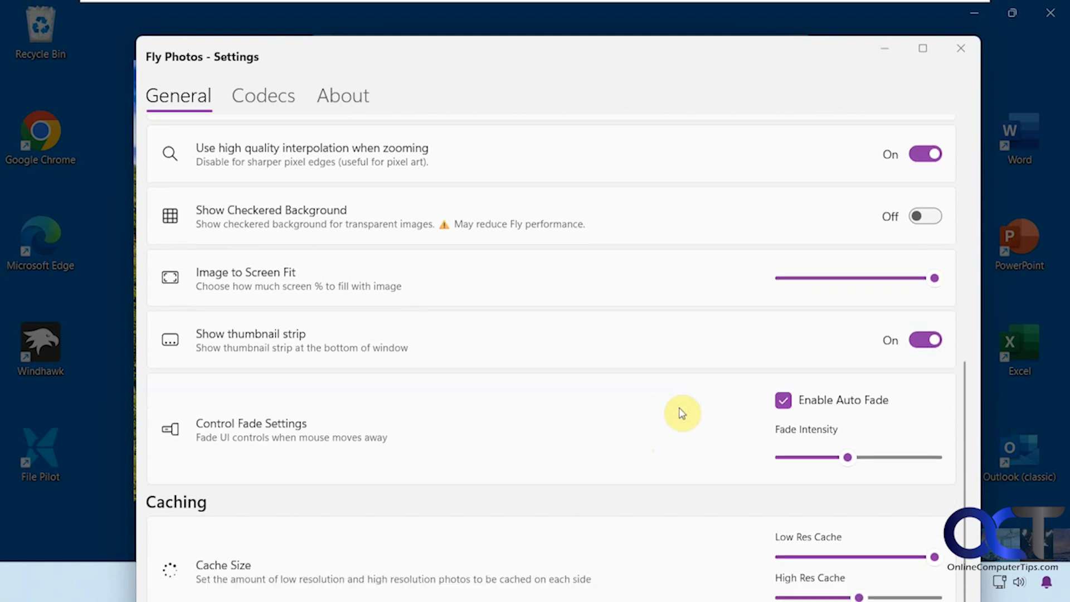
{"action": "scroll", "scroll_direction": "down", "scroll_amount": 3}
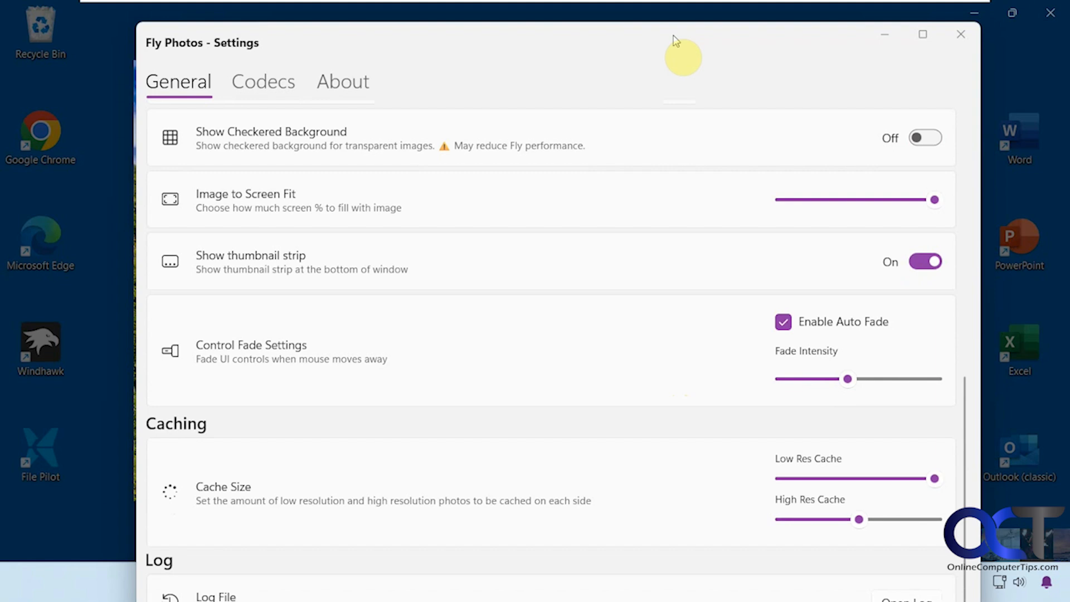
{"action": "left_click", "coordinate": [961, 24]}
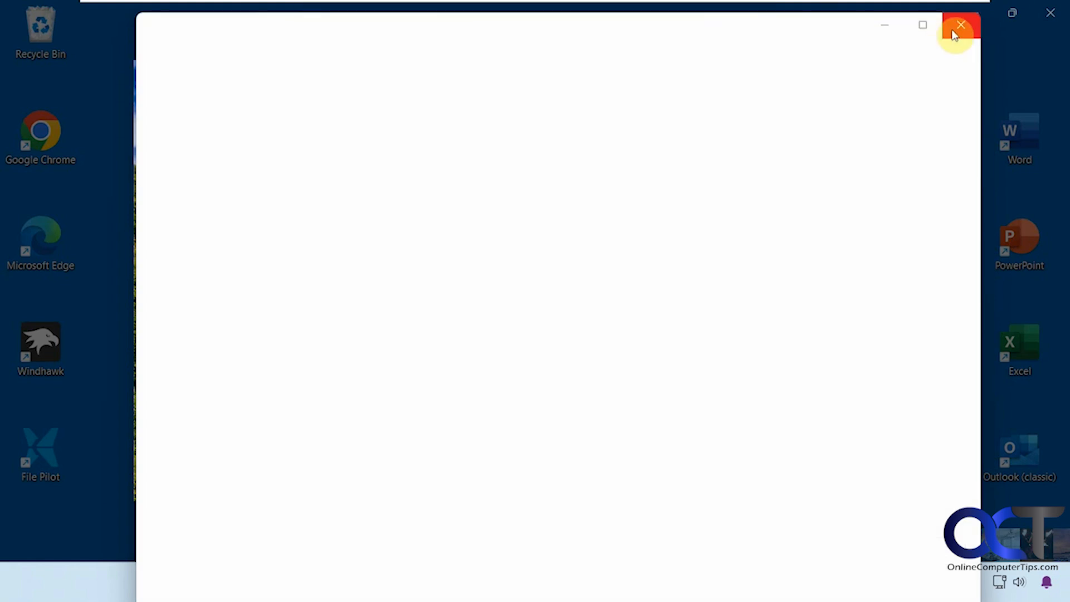
Close the Fly Photos viewer so the Hawaii folder shows again in File Explorer
{"action": "left_click", "coordinate": [961, 26]}
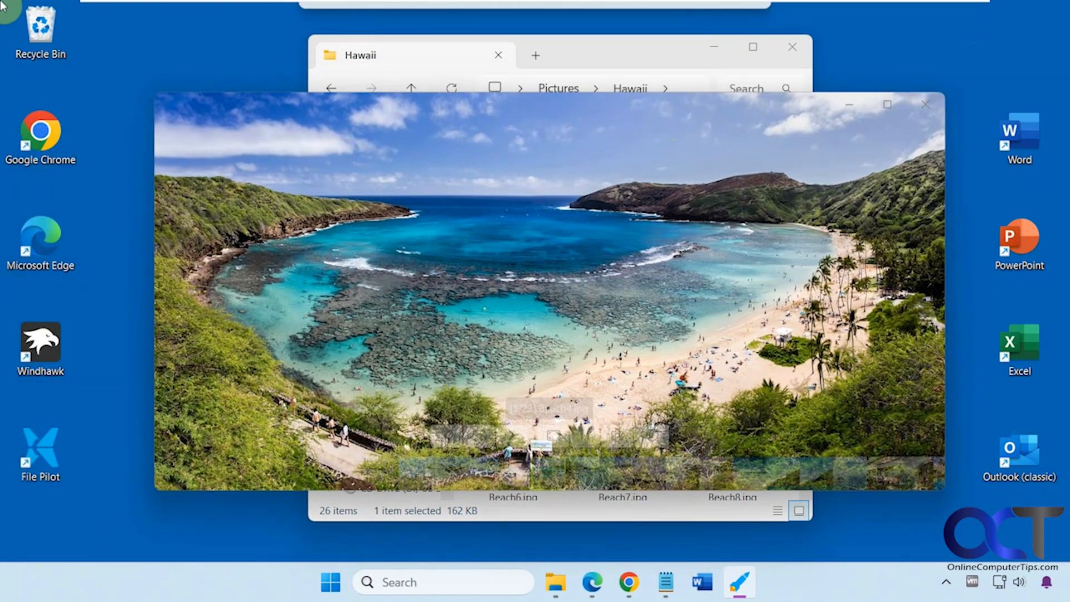
{"action": "mouse_move", "coordinate": [765, 490]}
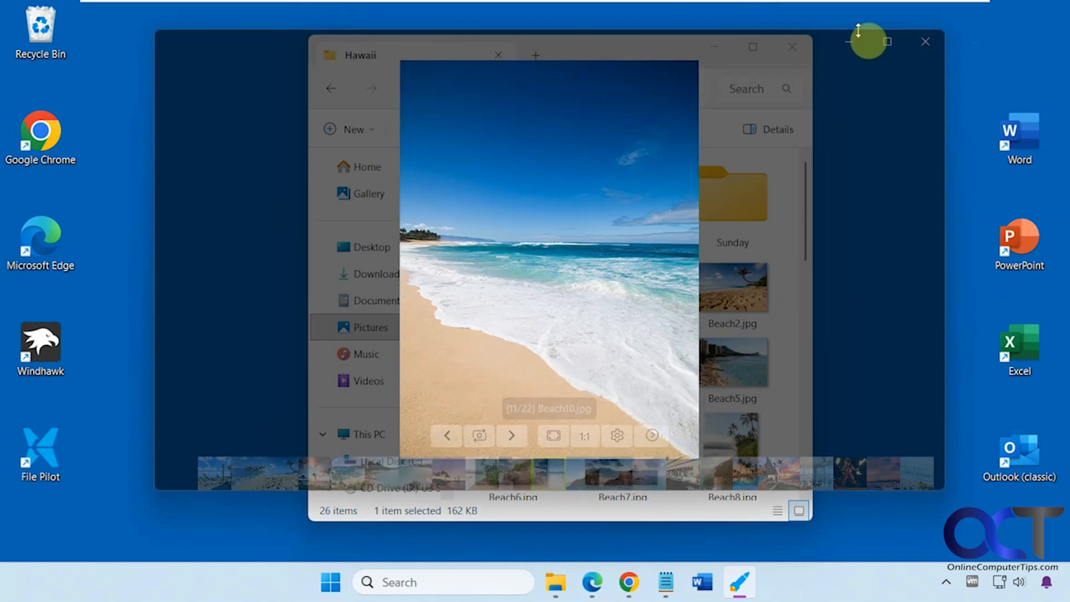
{"action": "left_click", "coordinate": [925, 42]}
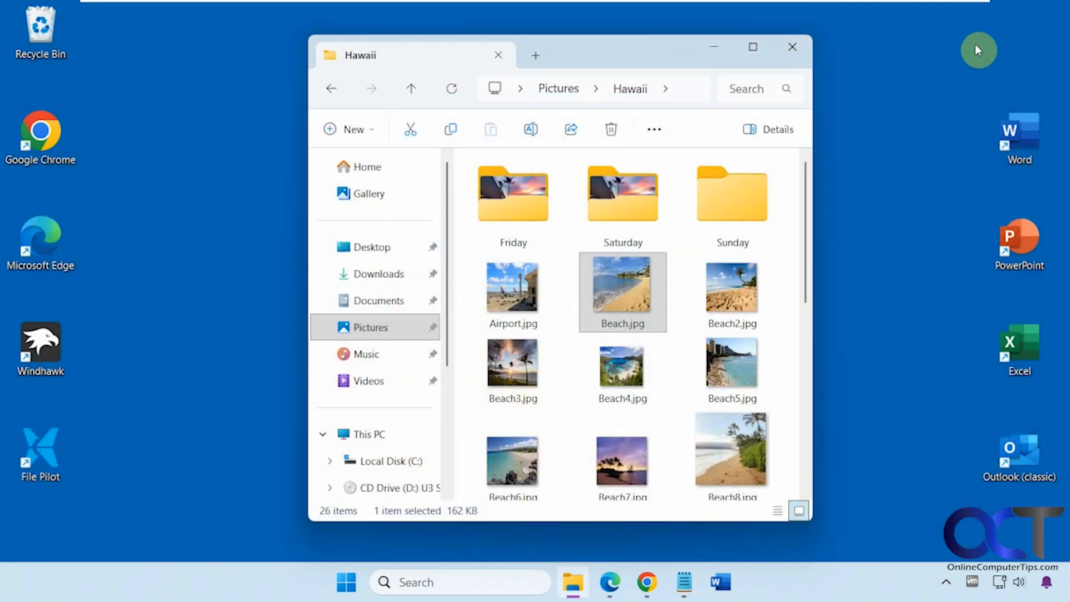
{"action": "mouse_move", "coordinate": [876, 252]}
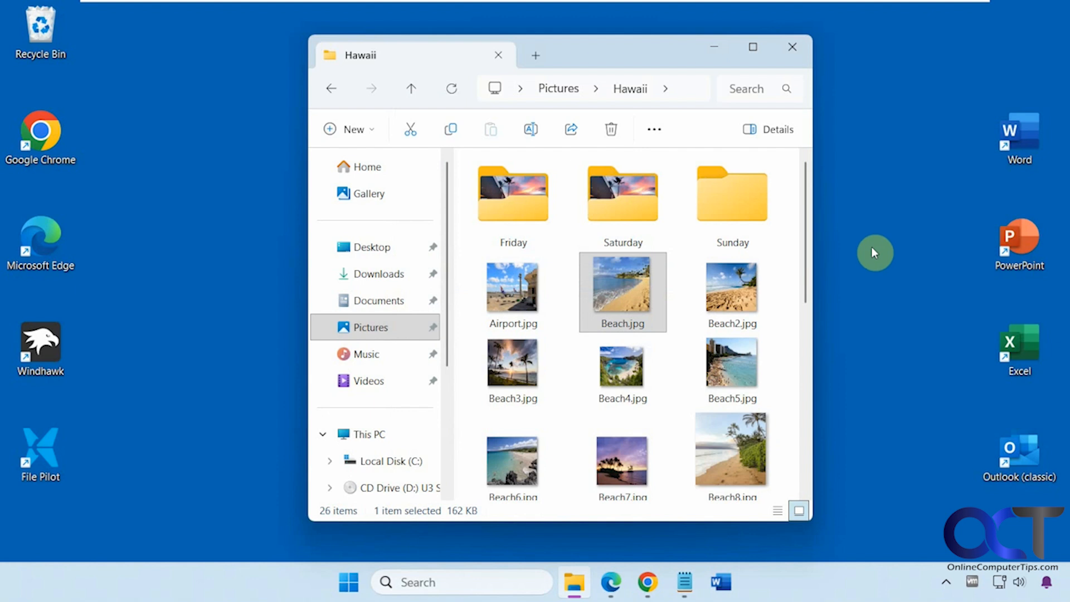
Bring up the Open with app chooser for Beach.jpg and reveal the additional program choices
{"action": "right_click", "coordinate": [622, 285]}
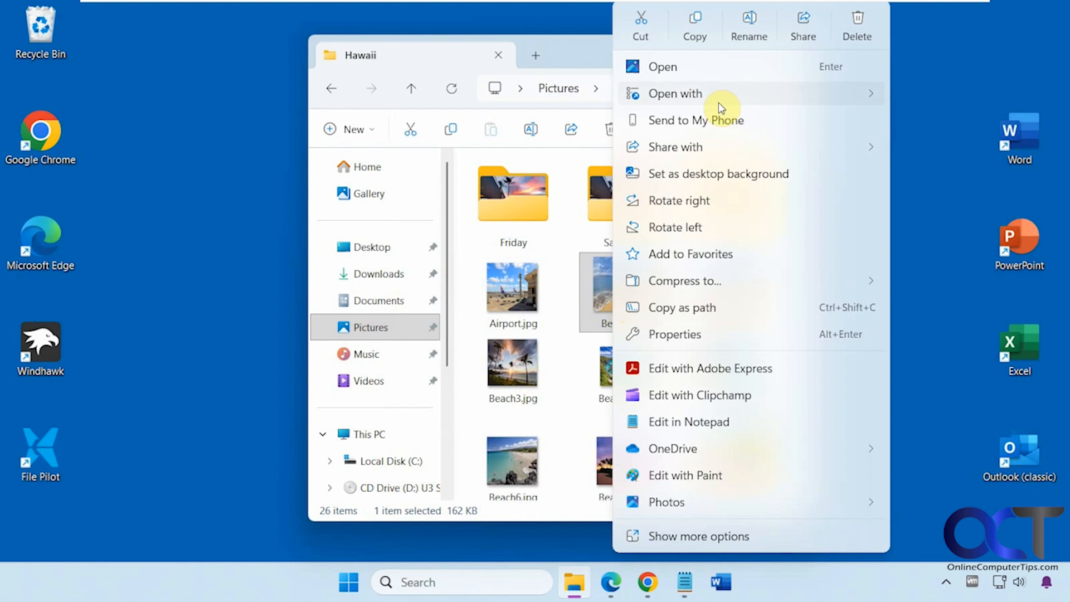
{"action": "mouse_move", "coordinate": [957, 312]}
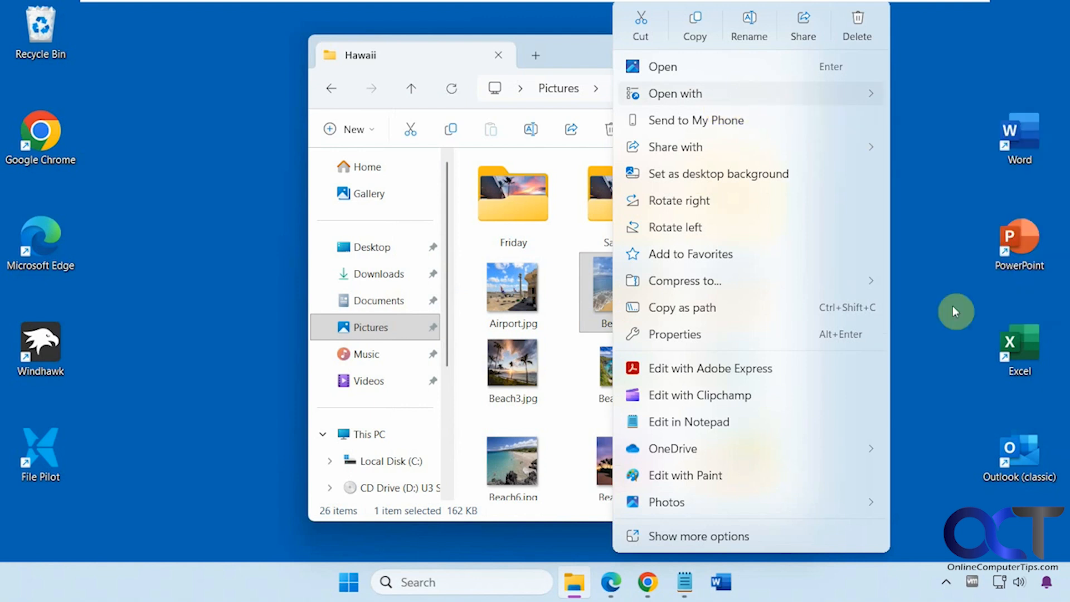
{"action": "left_click", "coordinate": [676, 94]}
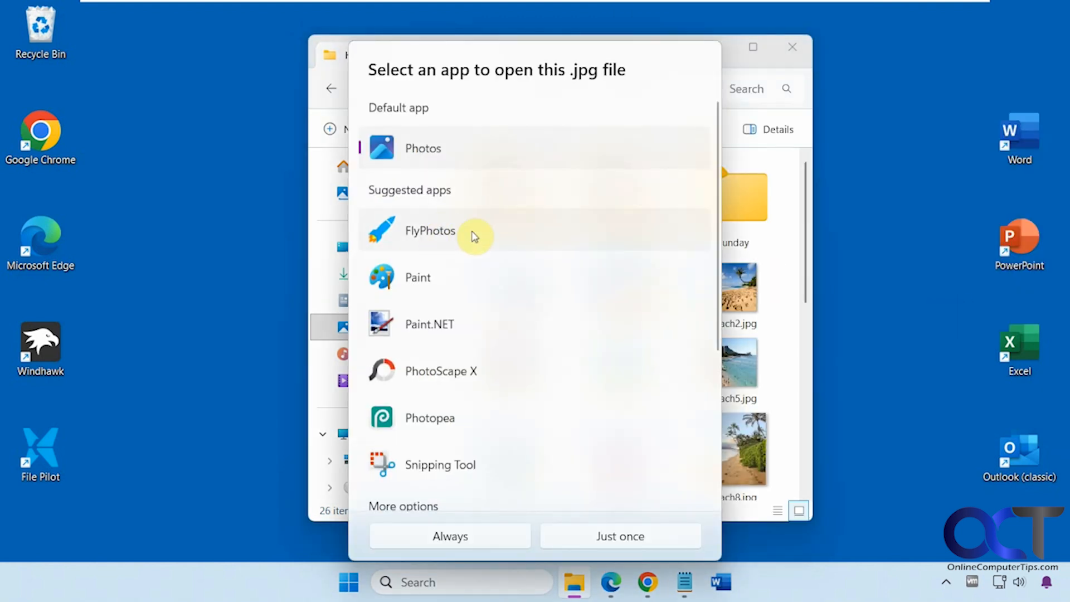
{"action": "mouse_move", "coordinate": [547, 404]}
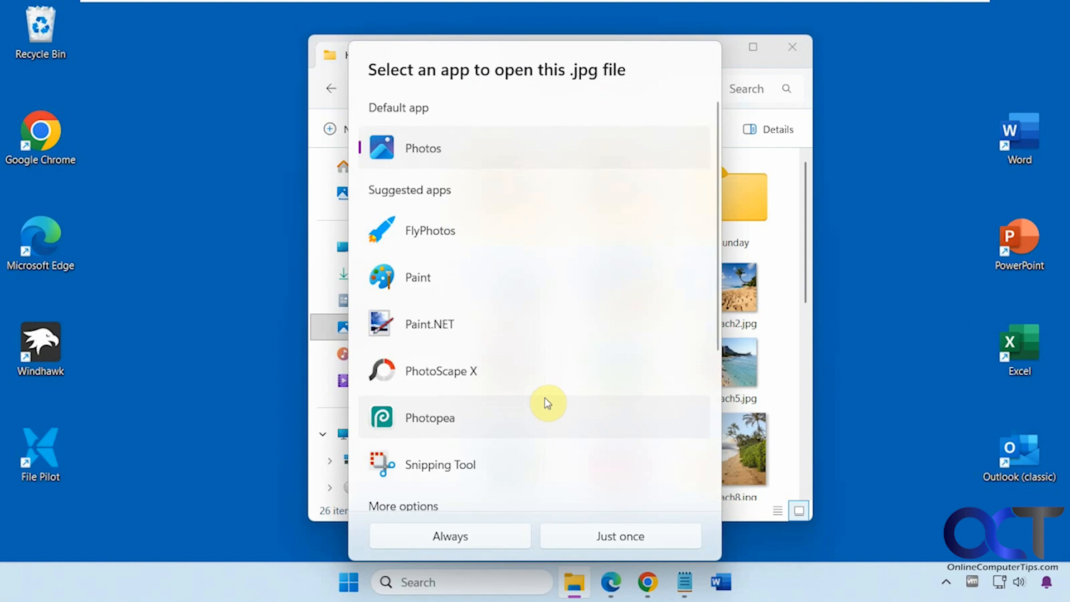
{"action": "scroll", "scroll_direction": "down", "scroll_amount": 3}
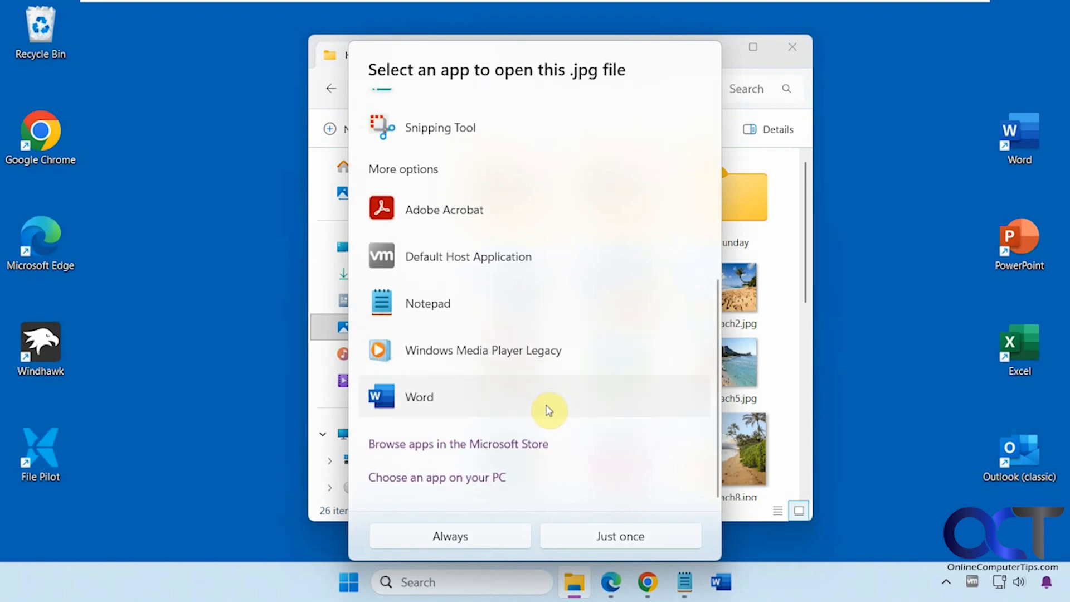
Browse Program Files for an app on this PC and enter the RYFTools folder
{"action": "left_click", "coordinate": [437, 477]}
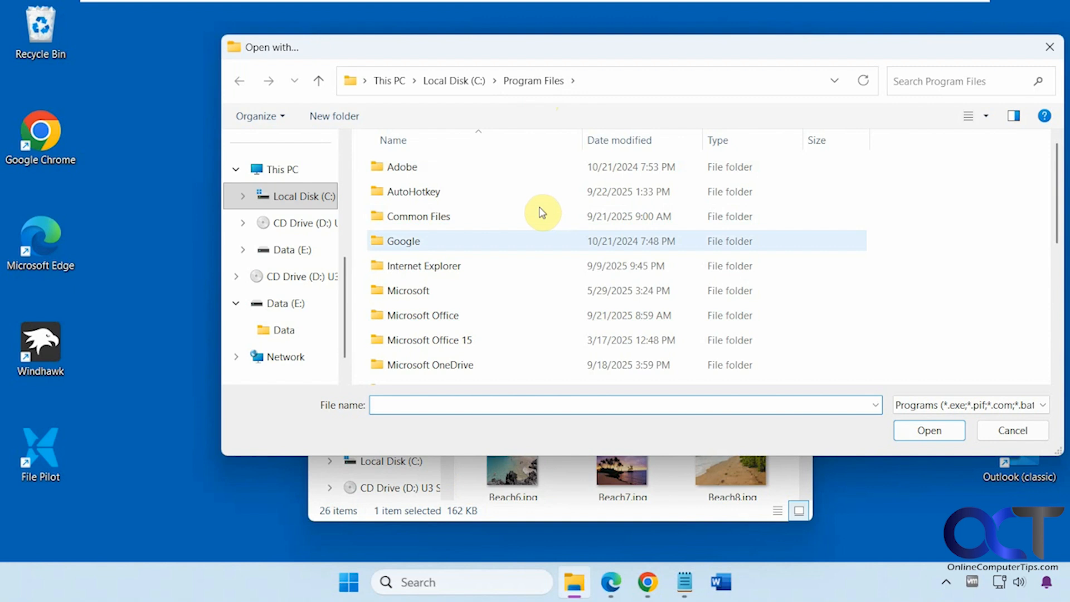
{"action": "scroll", "scroll_direction": "down", "scroll_amount": 3}
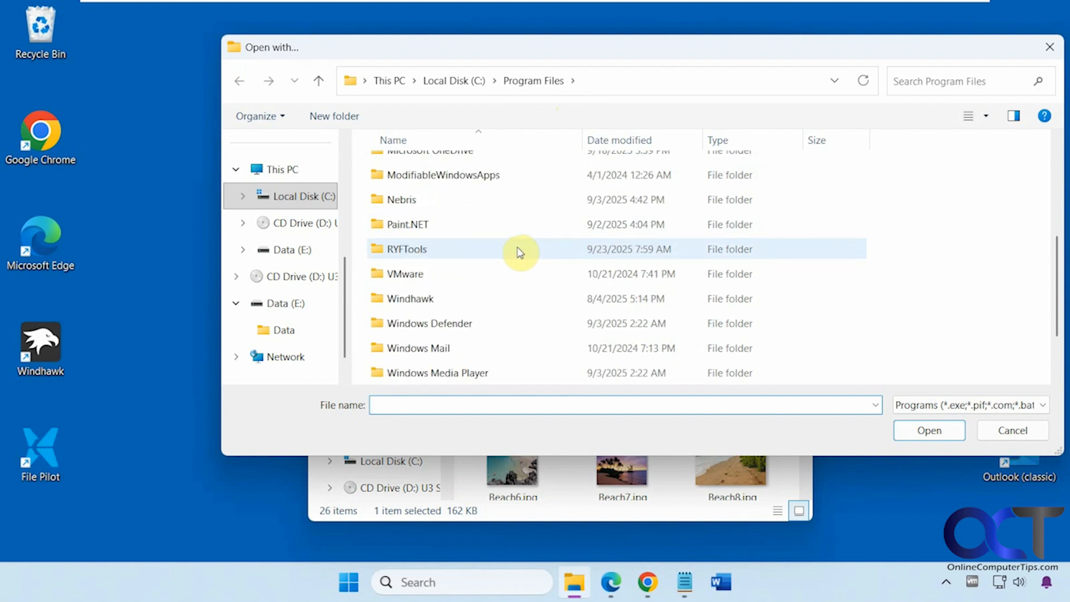
{"action": "mouse_move", "coordinate": [414, 255]}
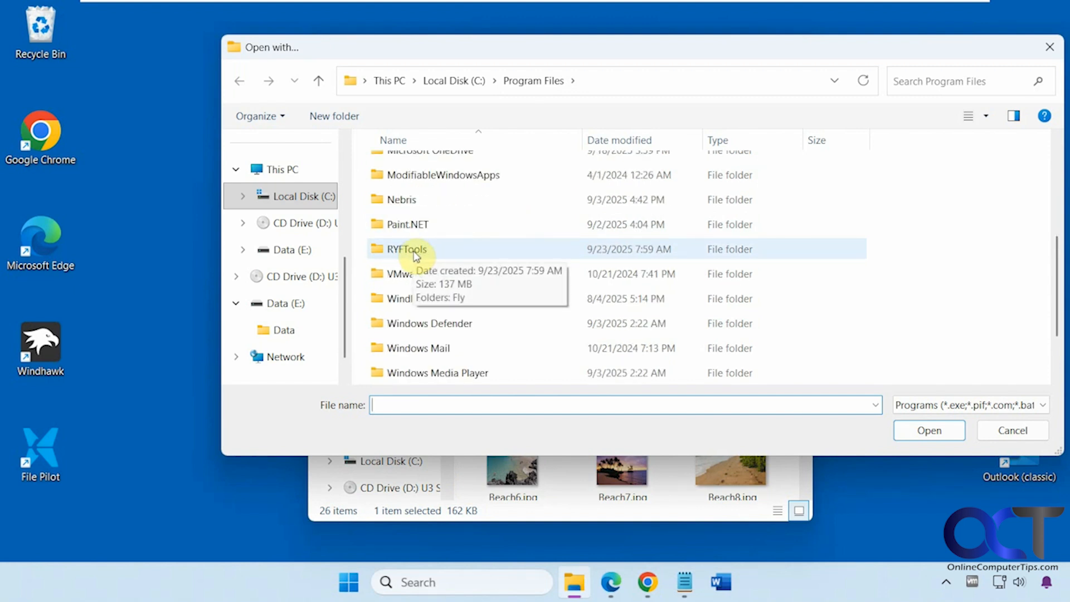
{"action": "double_click", "coordinate": [405, 250]}
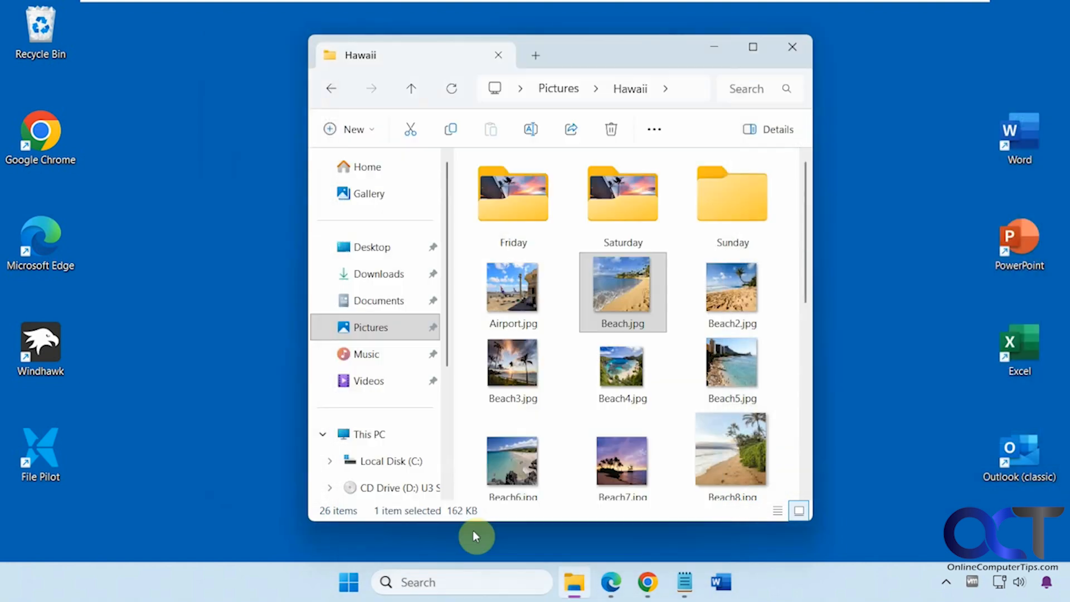
Open Beach5.jpg, image 6 of 22, in Fly Photos directly from the Hawaii folder
{"action": "double_click", "coordinate": [622, 287]}
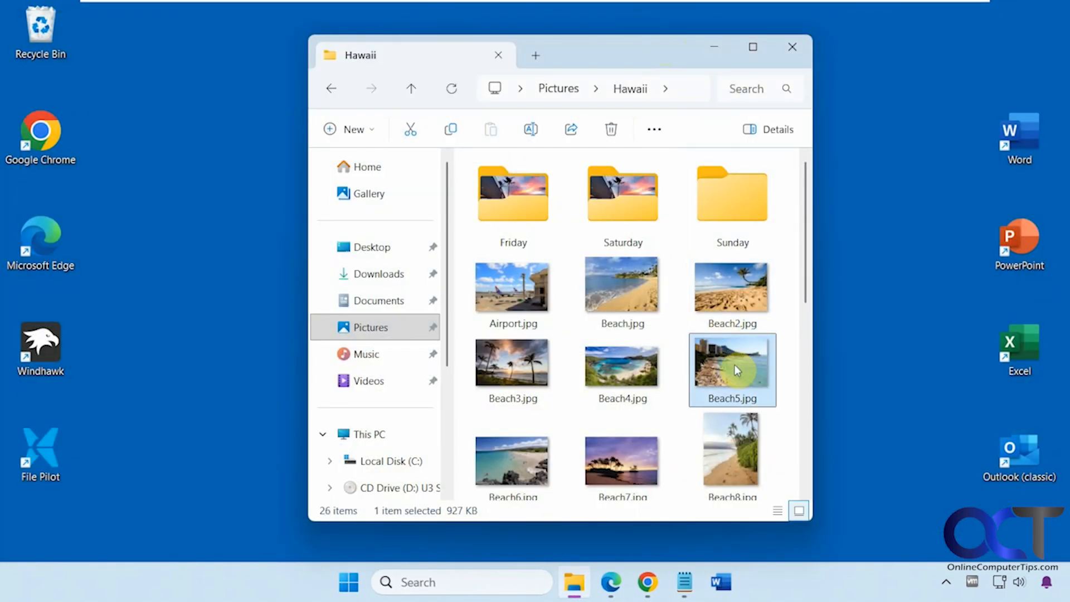
{"action": "double_click", "coordinate": [732, 368]}
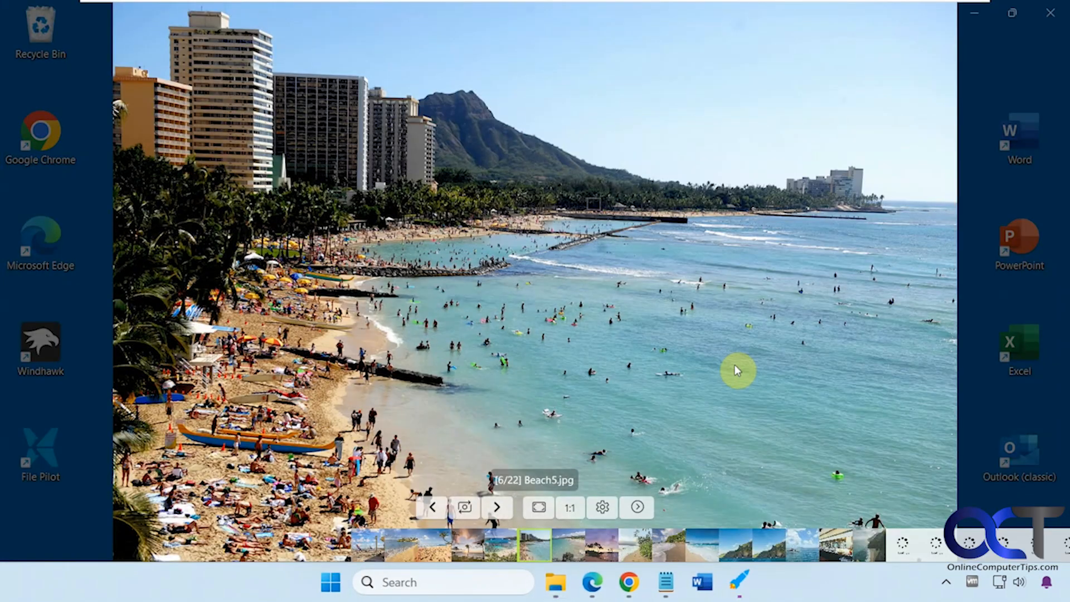